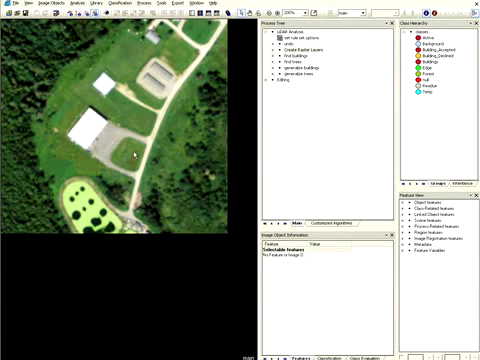
{"action": "mouse_move", "coordinate": [132, 152]}
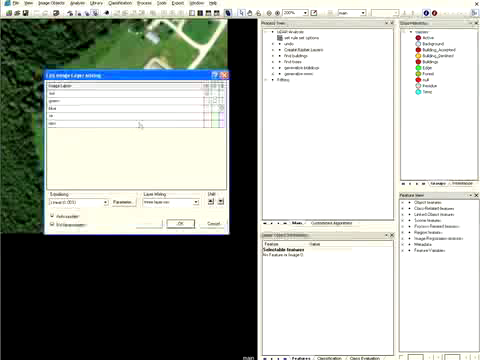
{"action": "left_click", "coordinate": [176, 188]}
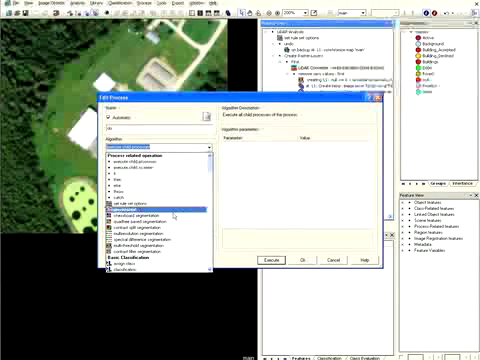
Step: Add the new process with its selected algorithm to the rule set's process tree
{"action": "left_click", "coordinate": [150, 208]}
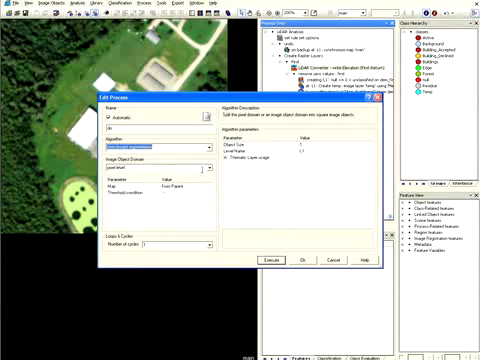
{"action": "left_click", "coordinate": [196, 168]}
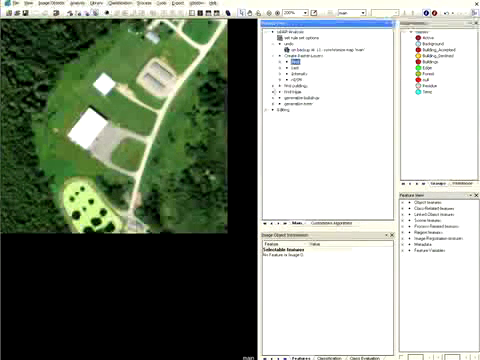
{"action": "left_click", "coordinate": [272, 88]}
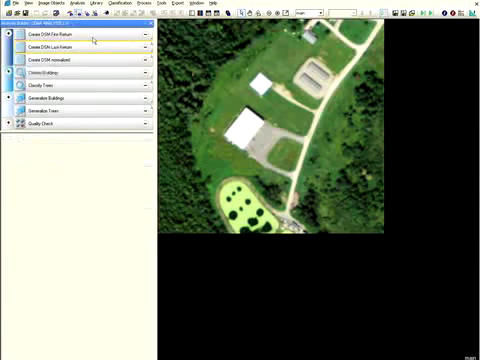
Step: Expand a rule-set action's settings showing vegetation-index and shadow threshold sliders with Tune Classification
{"action": "left_click", "coordinate": [76, 36]}
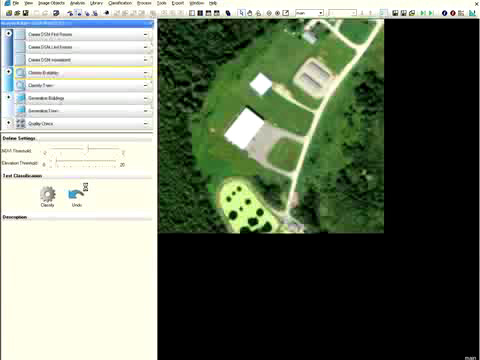
{"action": "left_click", "coordinate": [44, 198]}
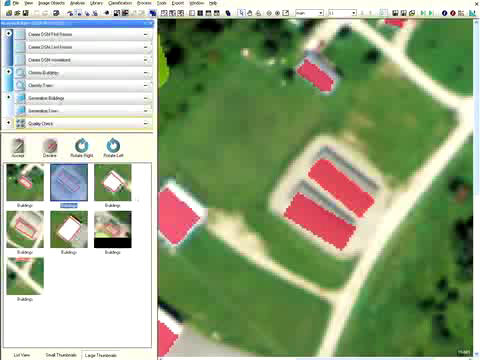
Step: Inspect one red-classified building from the Quality Check thumbnail list against the aerial image
{"action": "left_click", "coordinate": [110, 196]}
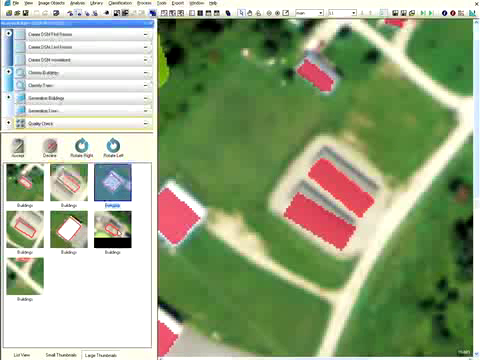